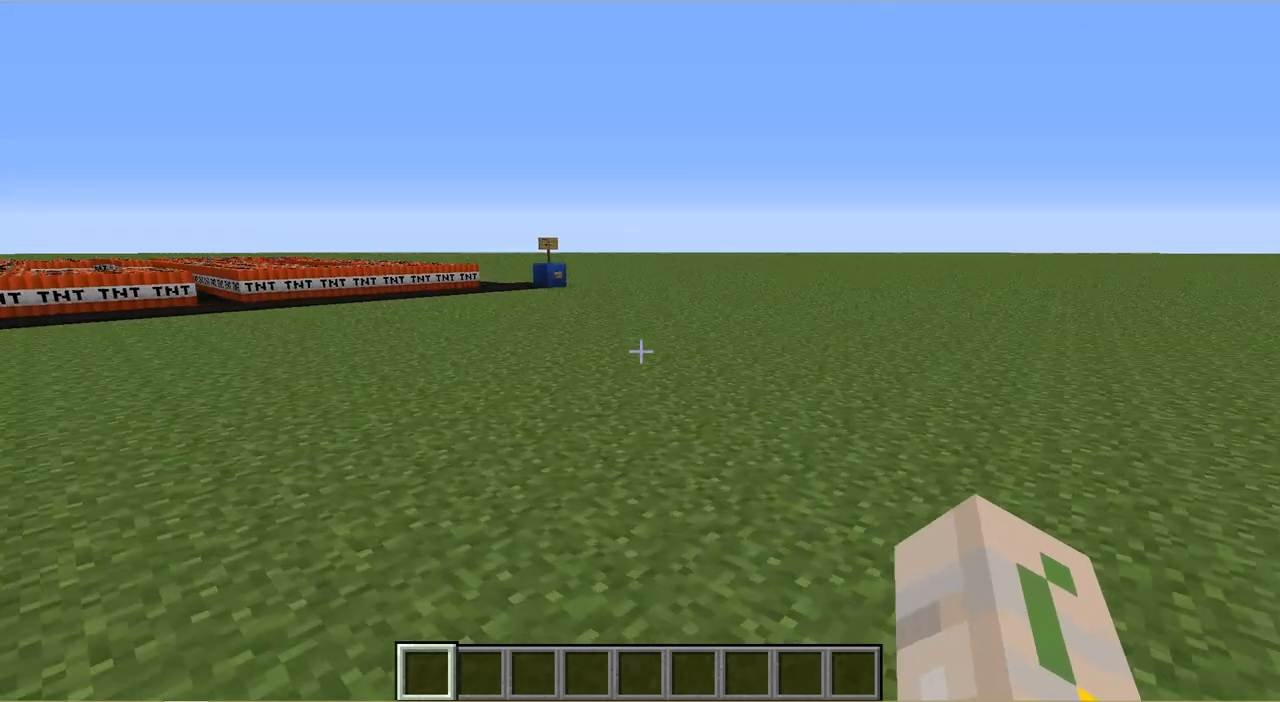
mouse_move(640, 351)
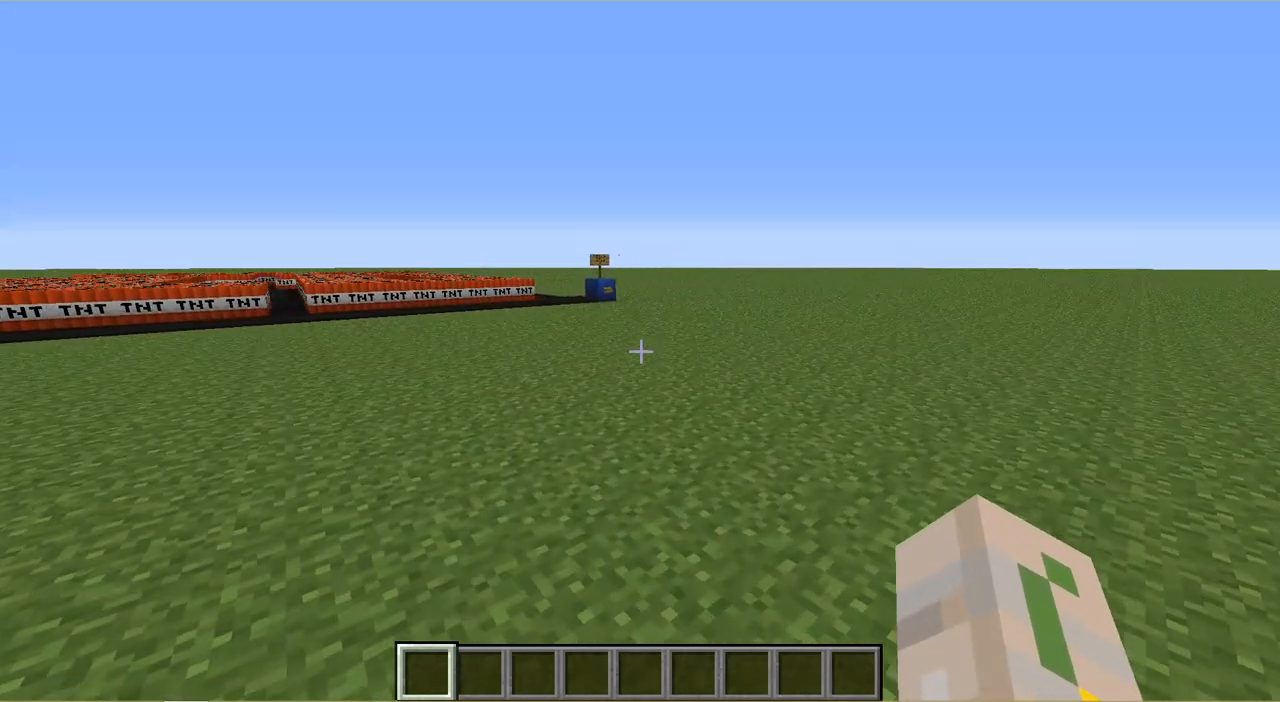
mouse_move(640, 351)
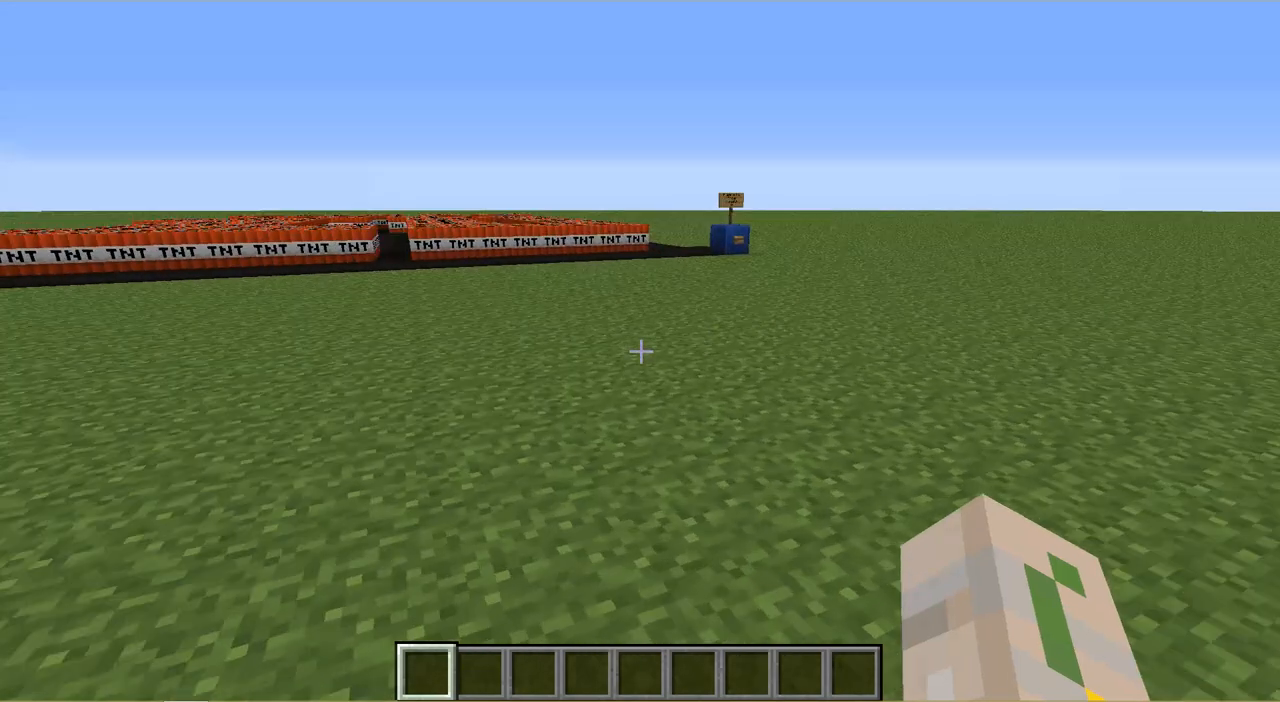
mouse_move(640, 351)
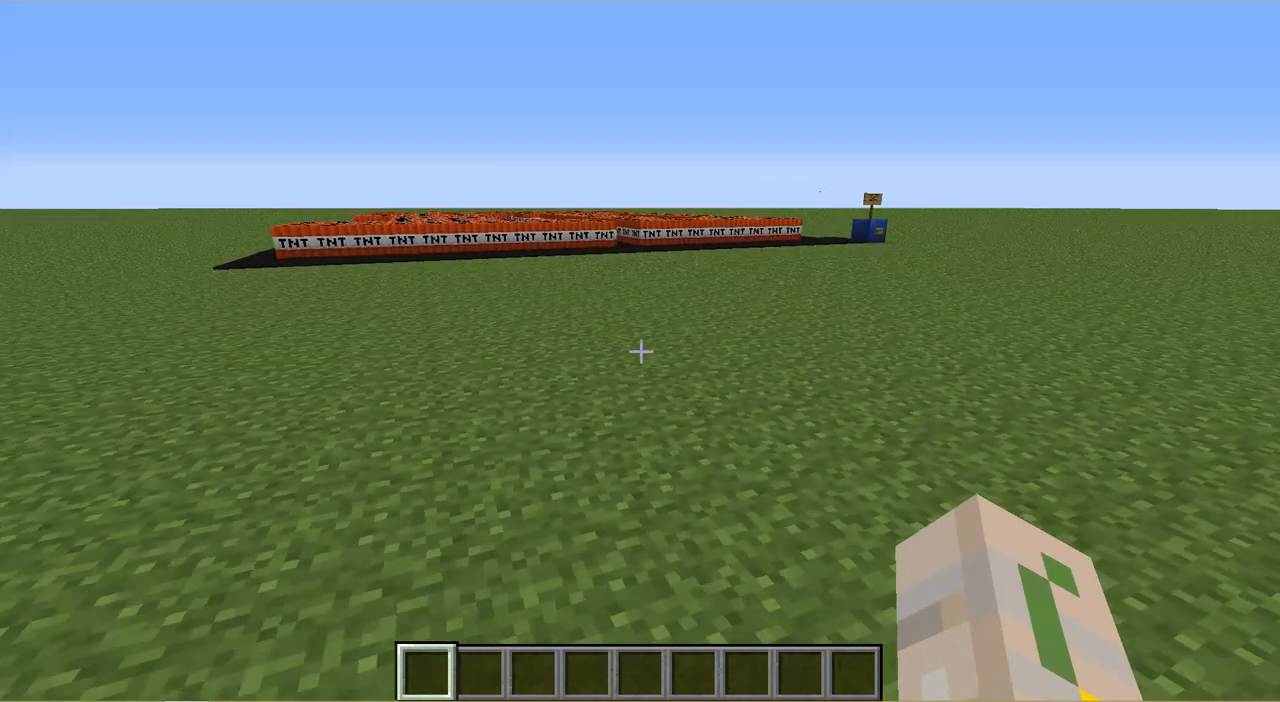
mouse_move(640, 351)
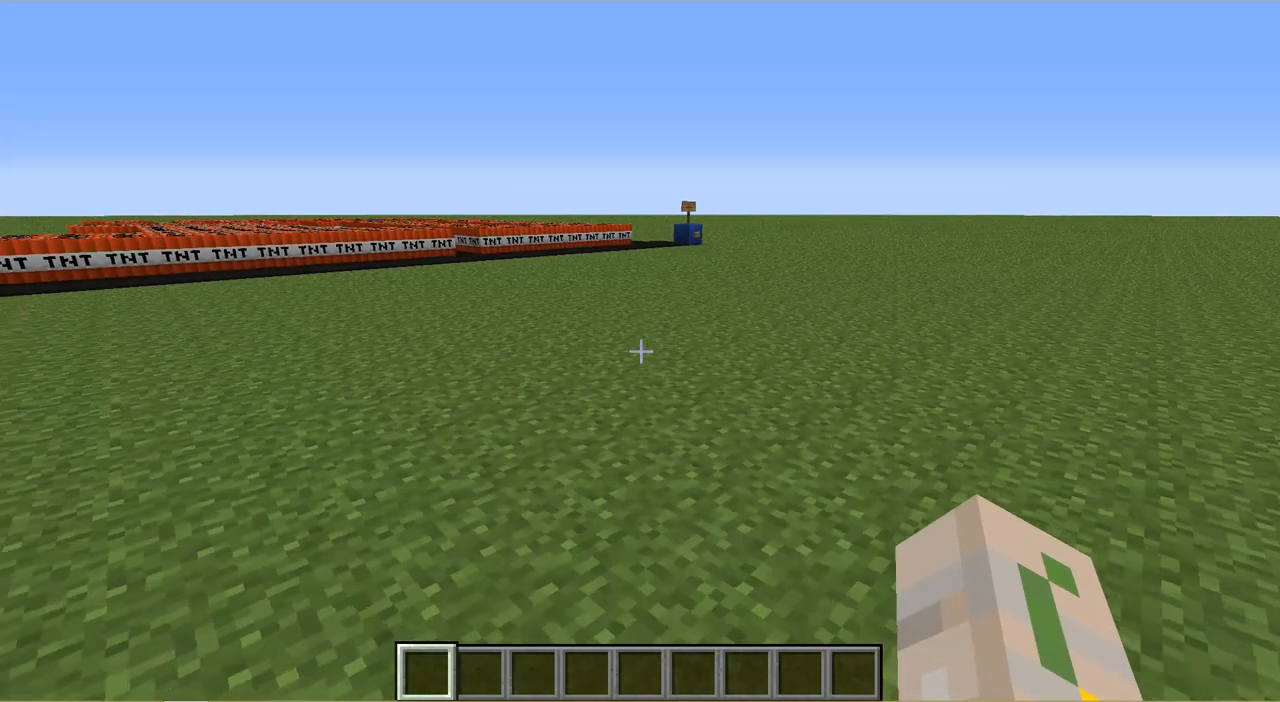
mouse_move(640, 351)
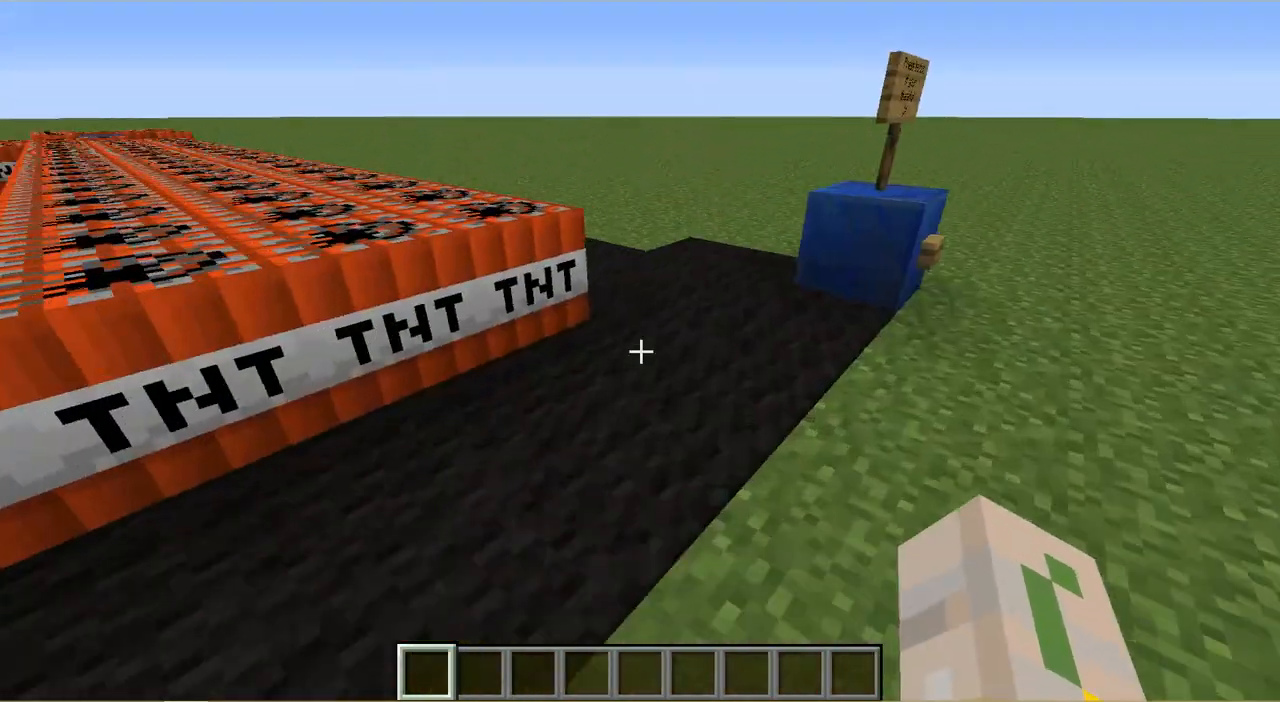
mouse_move(640, 351)
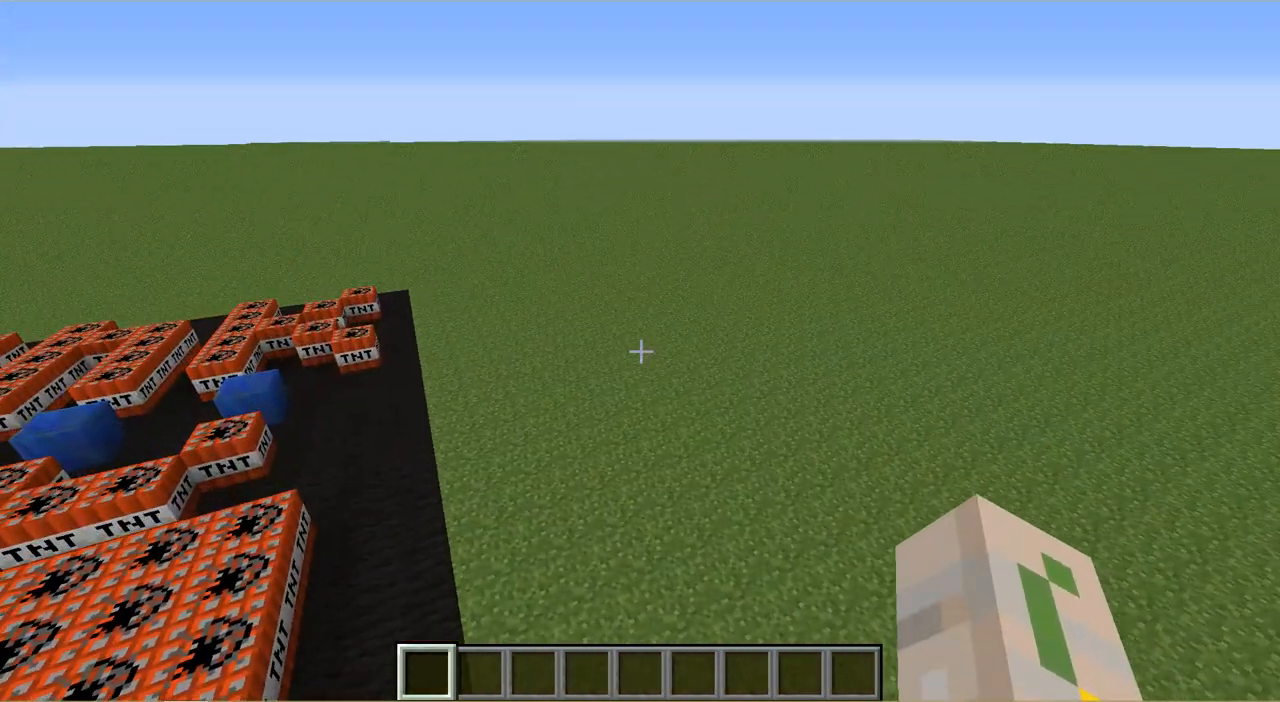
mouse_move(640, 351)
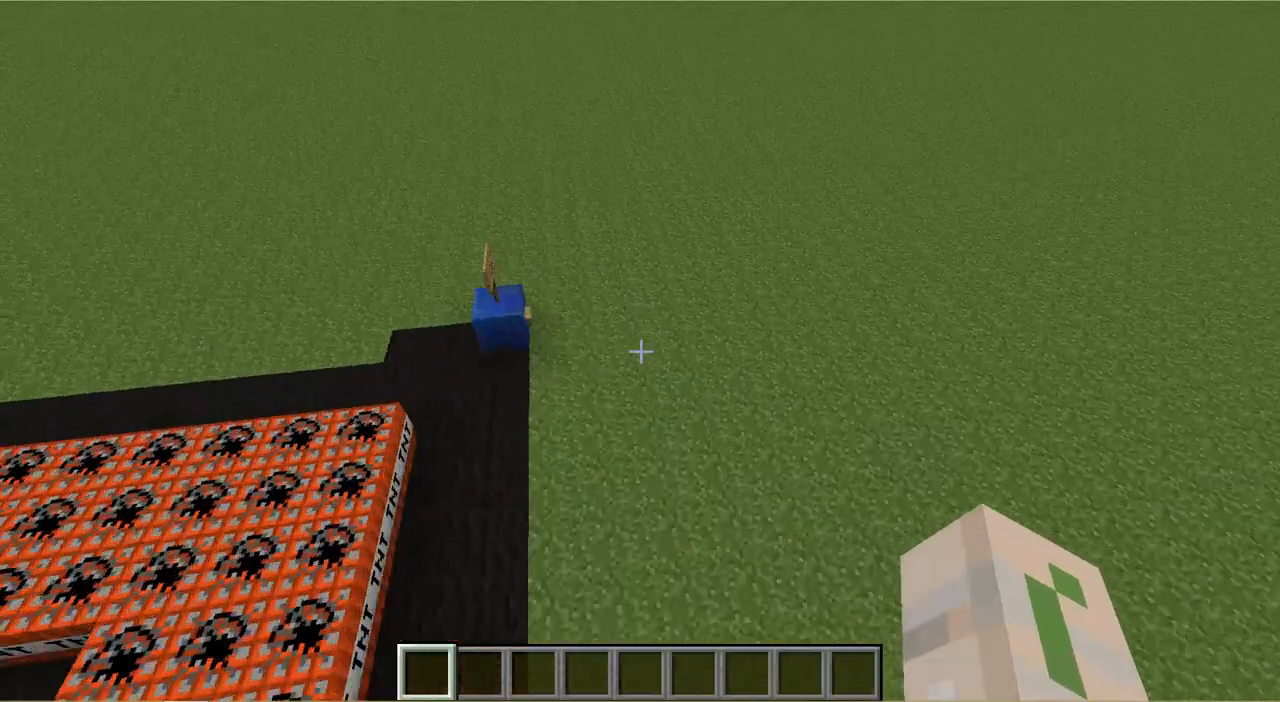
mouse_move(640, 350)
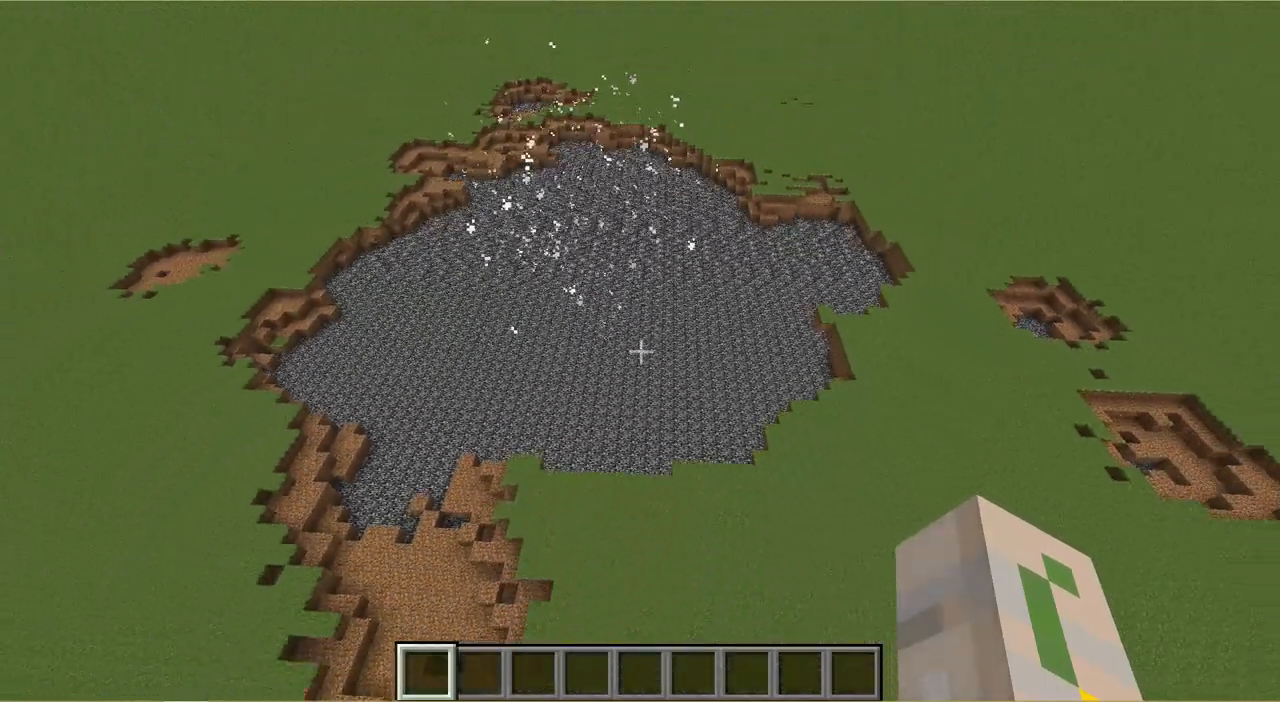
mouse_move(640, 351)
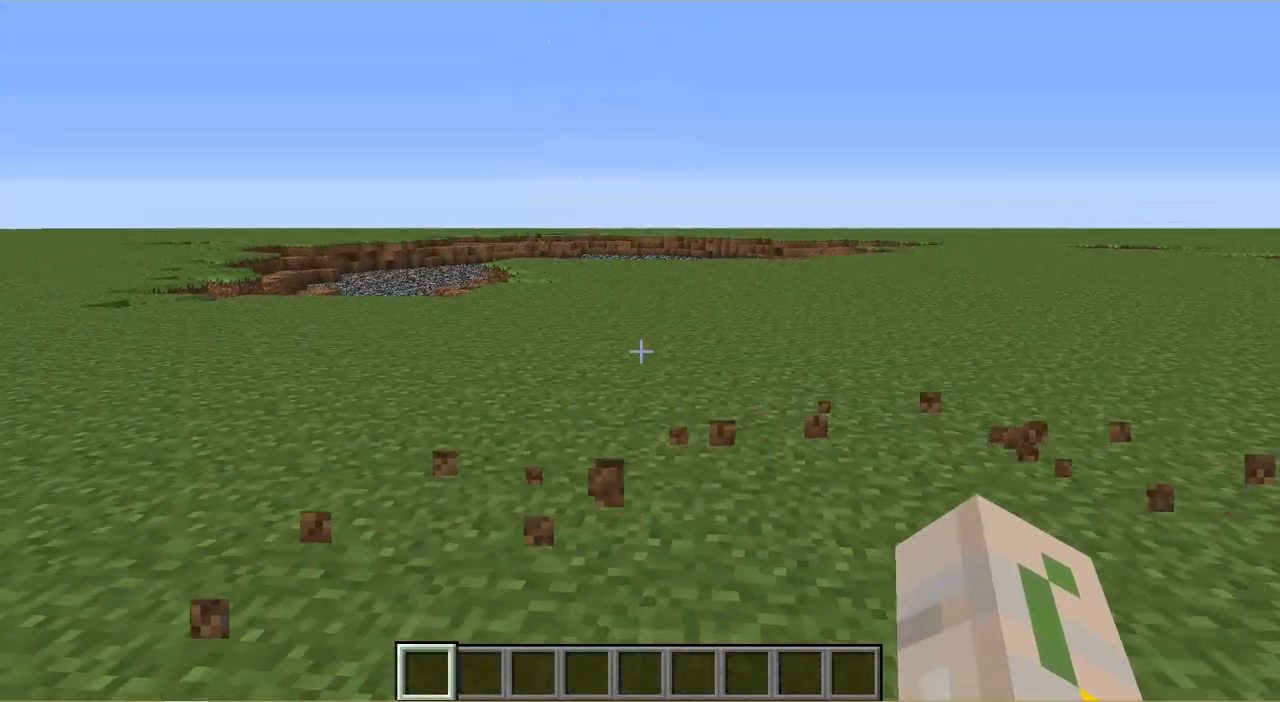
mouse_move(640, 351)
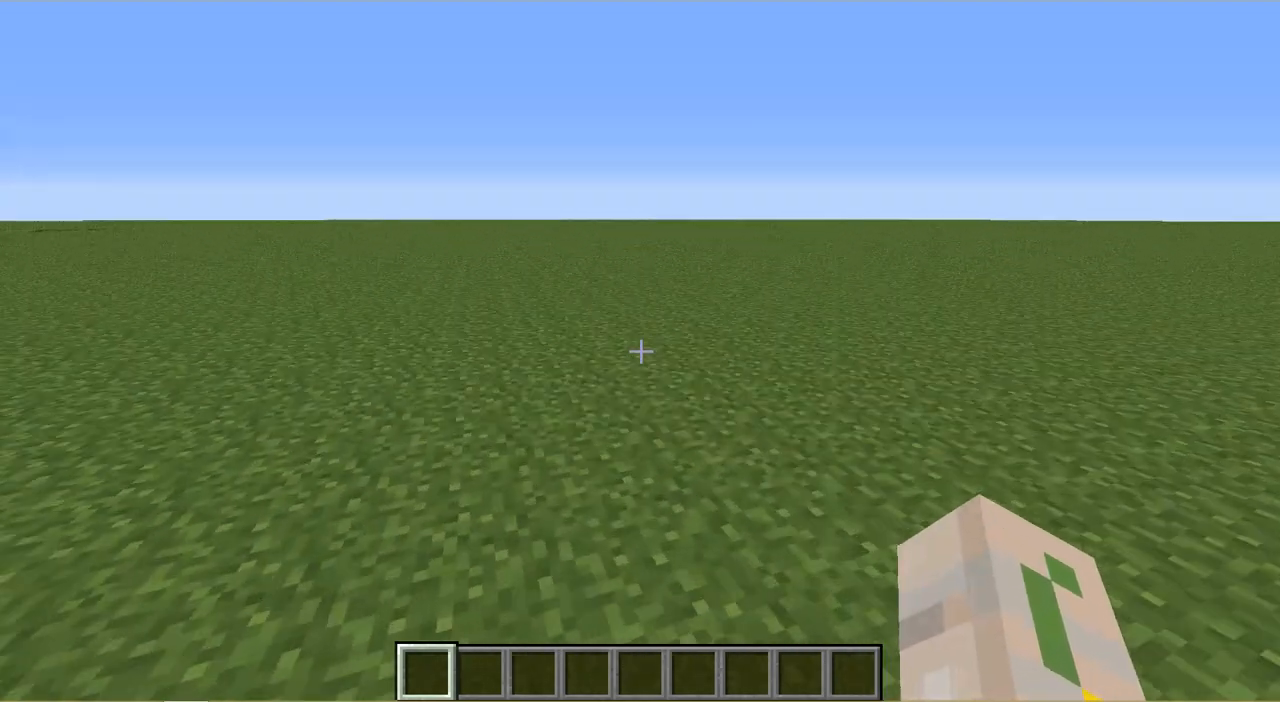
mouse_move(640, 351)
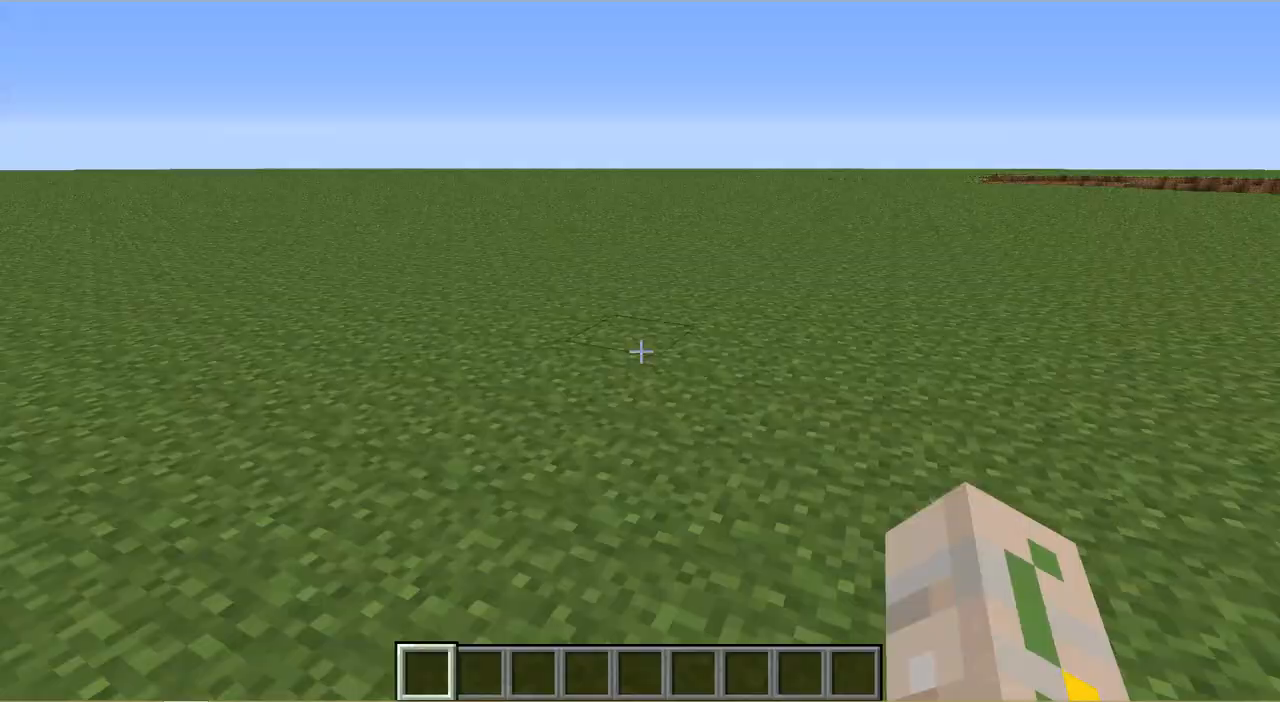